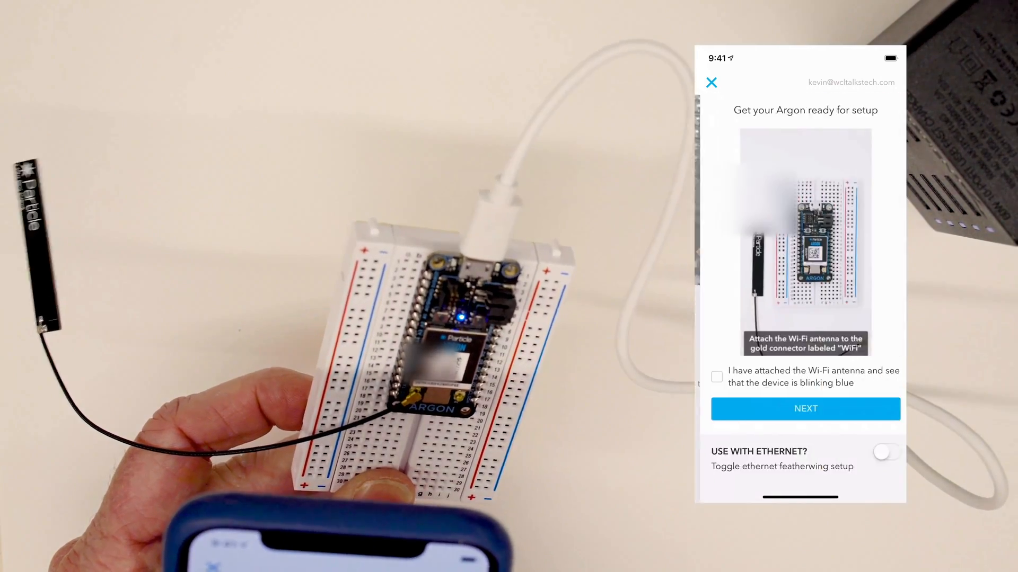
Confirm the Wi-Fi antenna is attached and continue to the Device OS update screen.
click(716, 377)
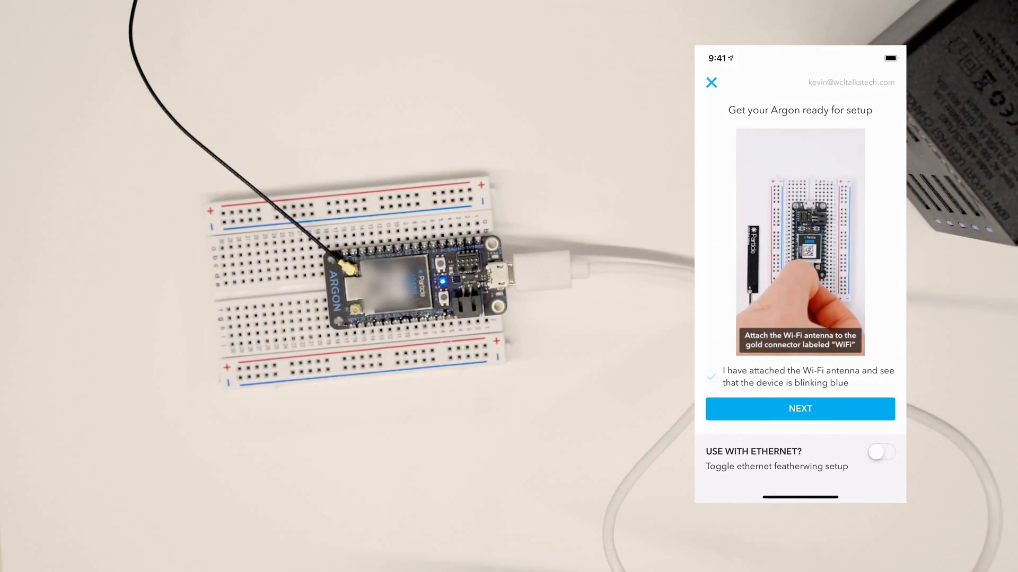
click(711, 378)
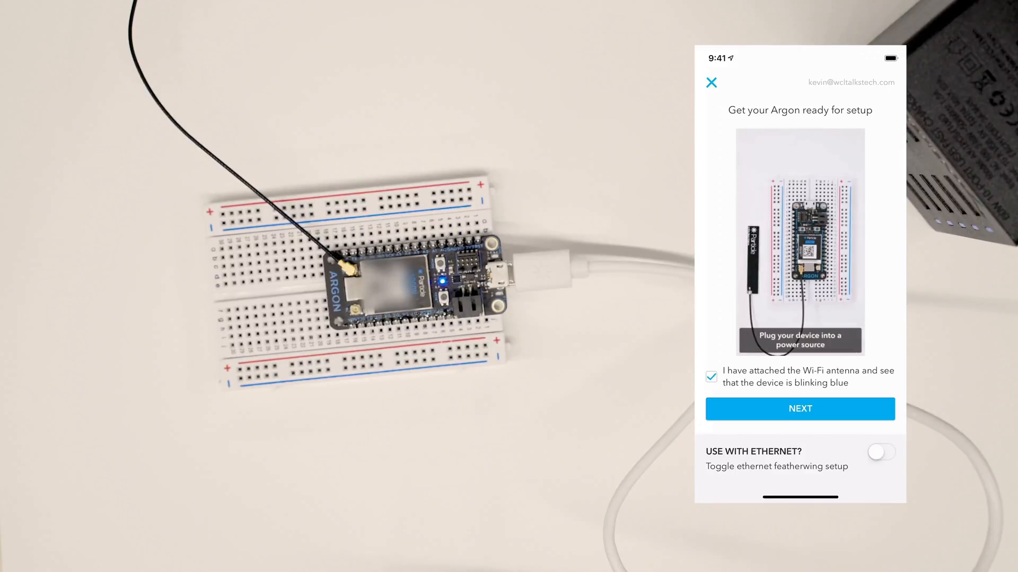
click(800, 409)
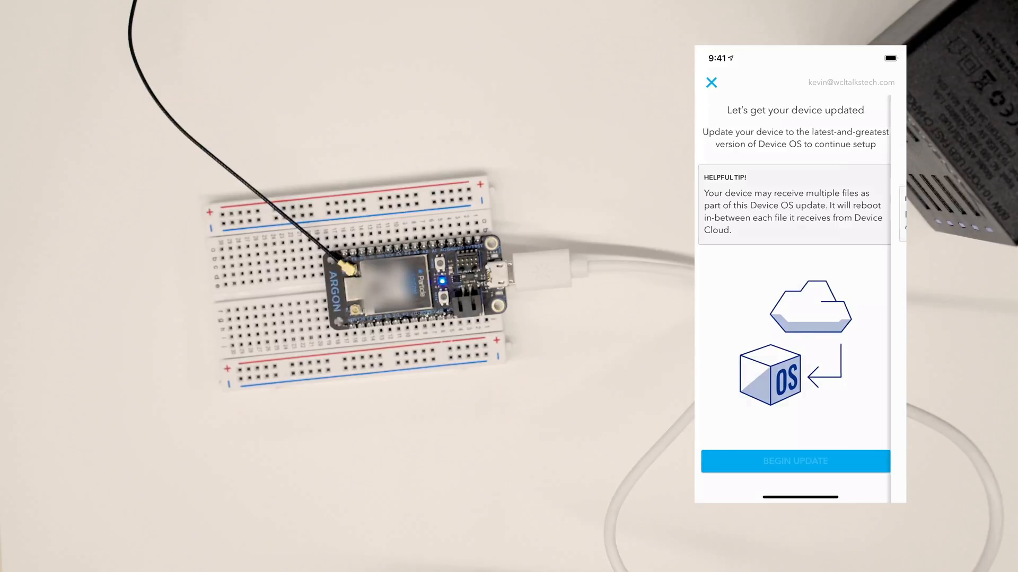
Begin the Device OS update and let it run until the mesh network question appears.
click(795, 461)
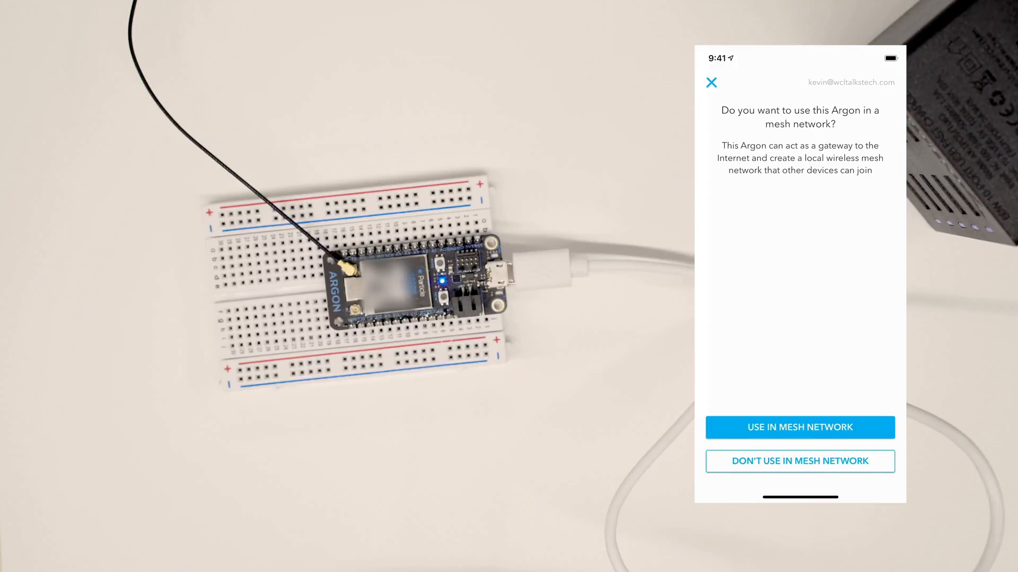
Use the Argon in a mesh network, scan for Wi-Fi and choose the WCL network.
click(799, 427)
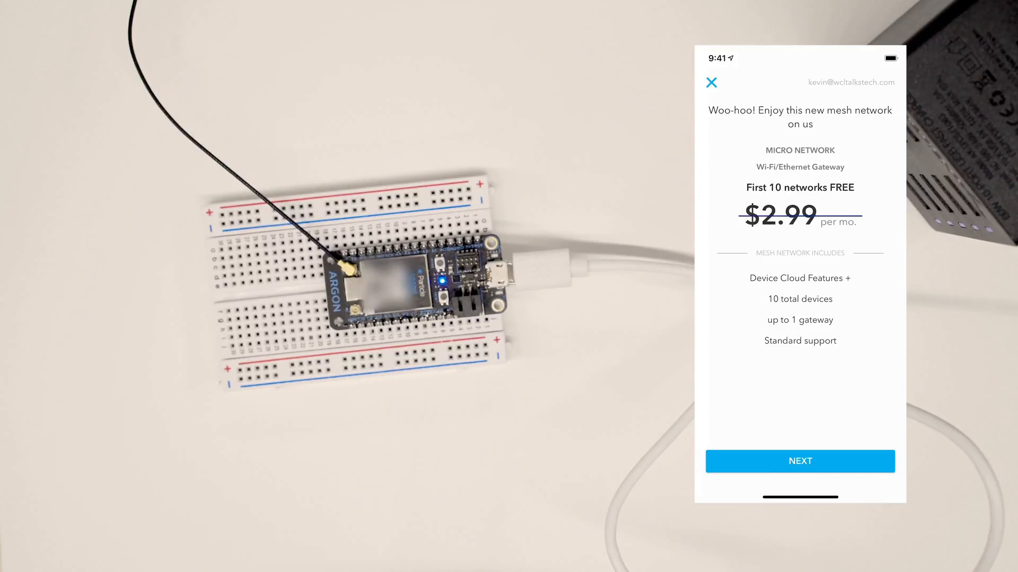
click(799, 461)
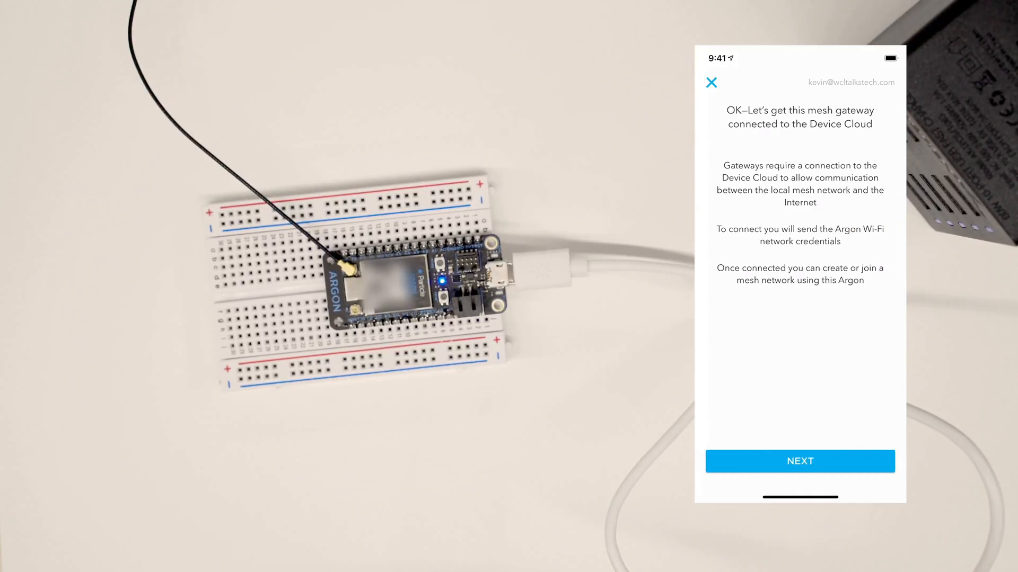
click(799, 461)
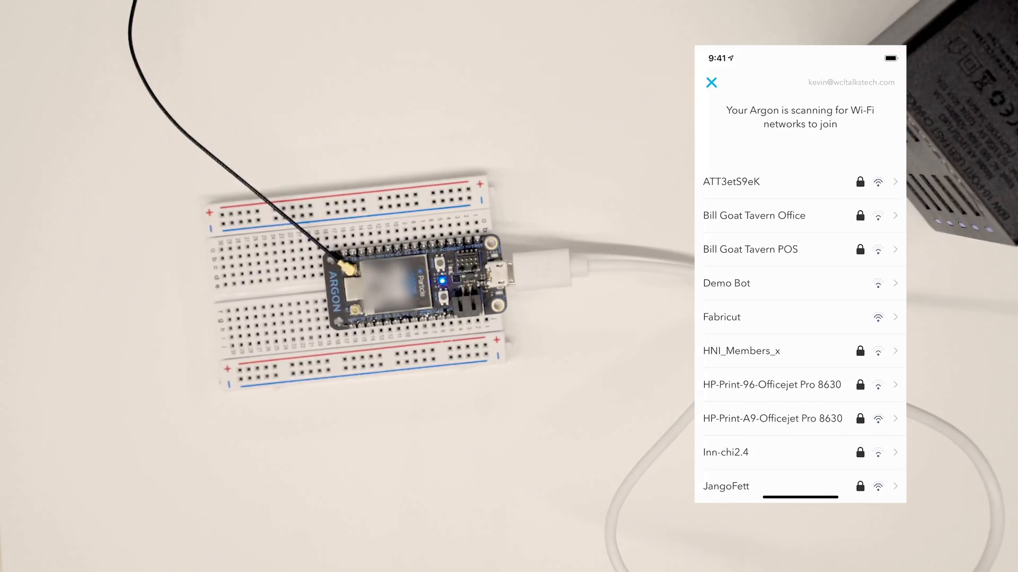
scroll(down, 3)
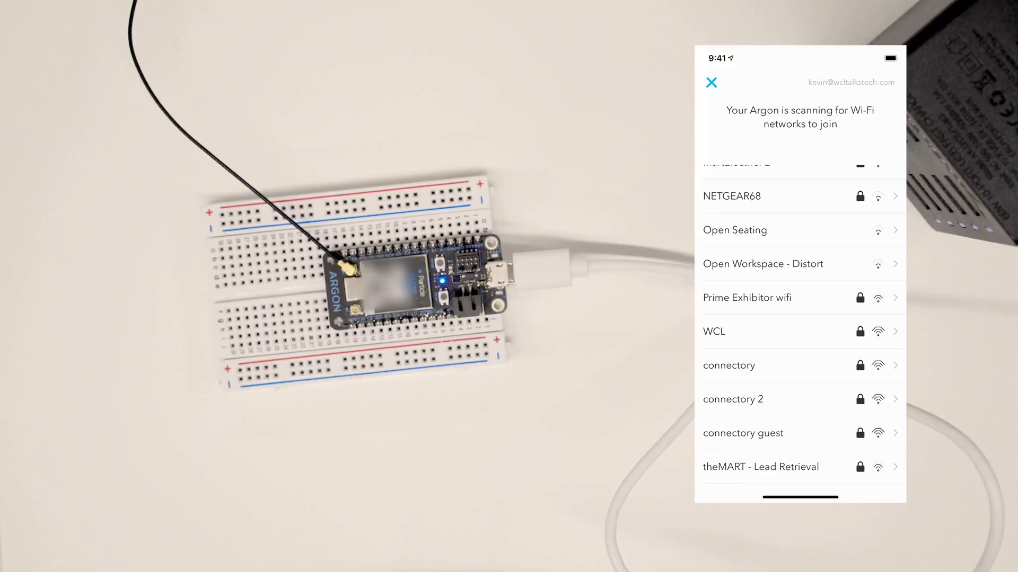
click(715, 331)
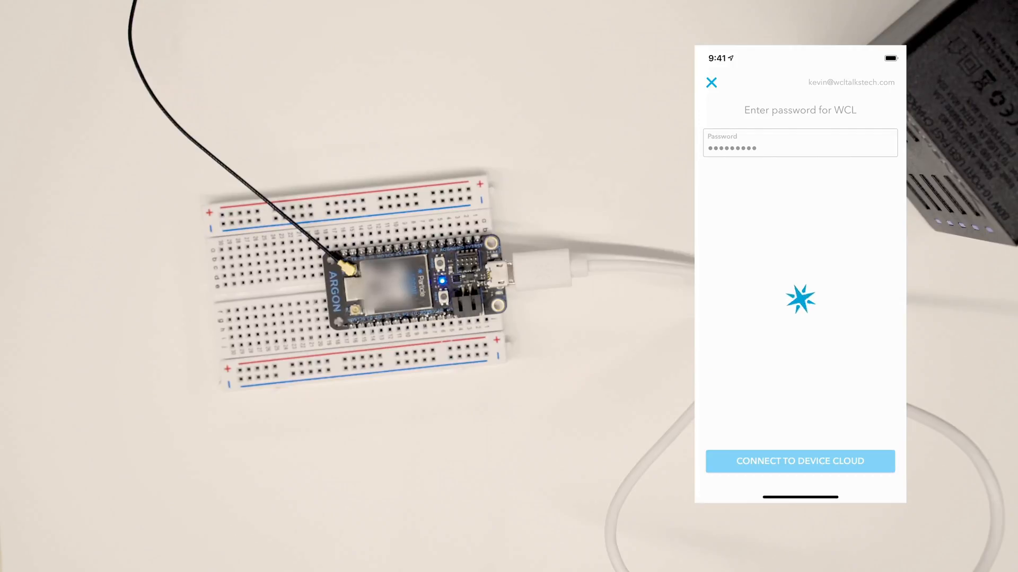
click(799, 461)
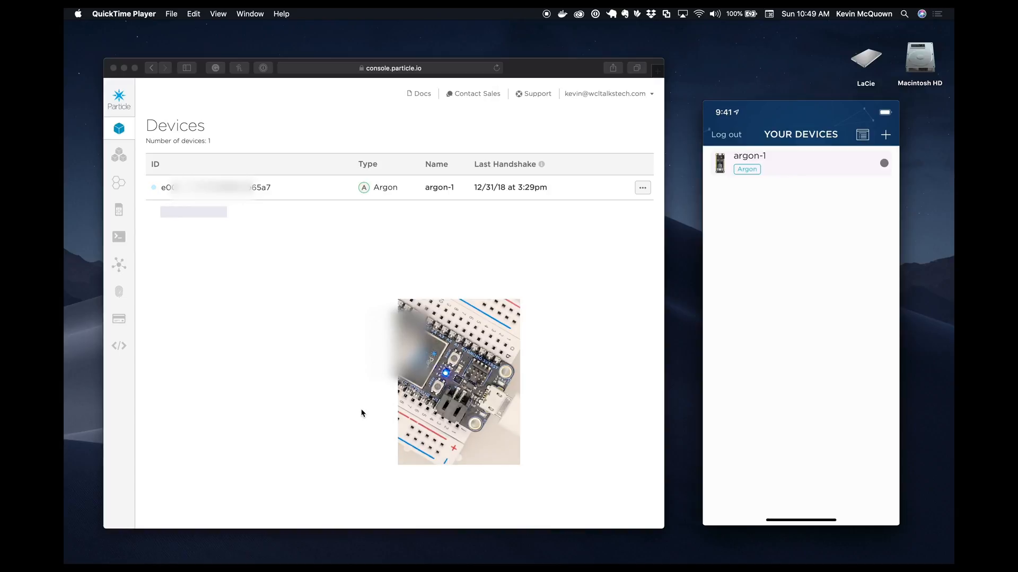
Start setup of a second Argon, scan its sticker and confirm the antenna is attached.
click(885, 135)
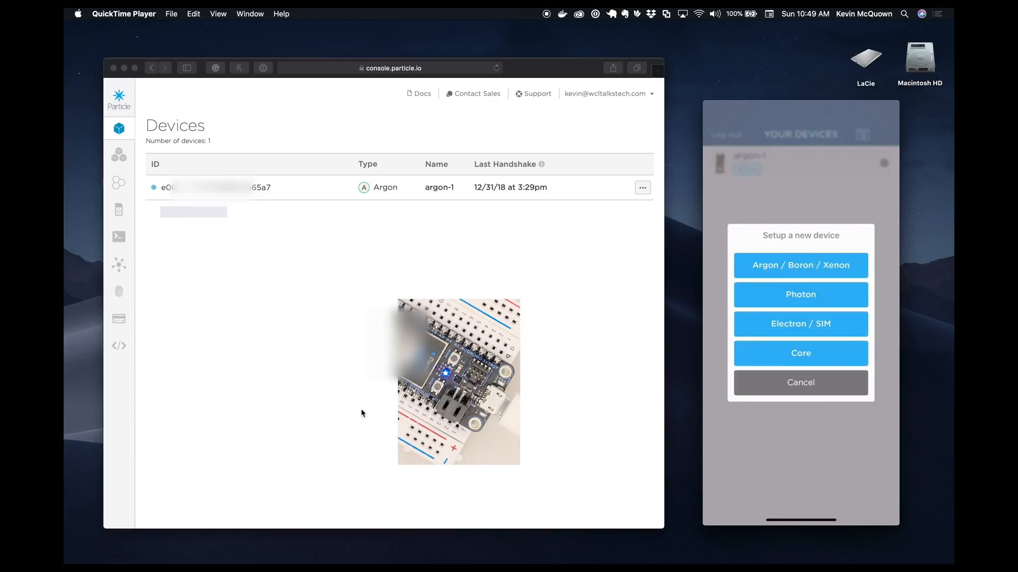
click(801, 265)
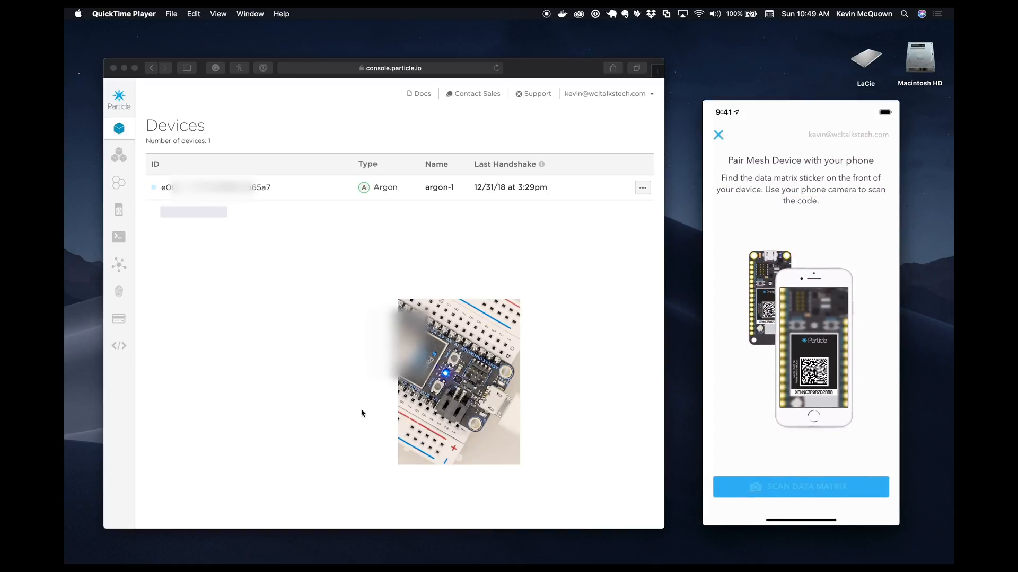
click(800, 487)
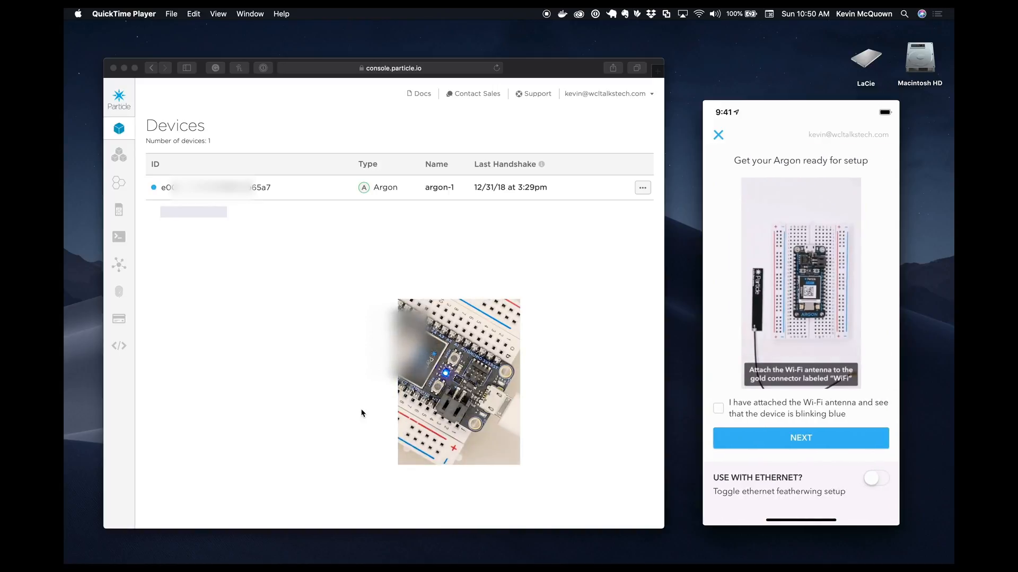
click(718, 408)
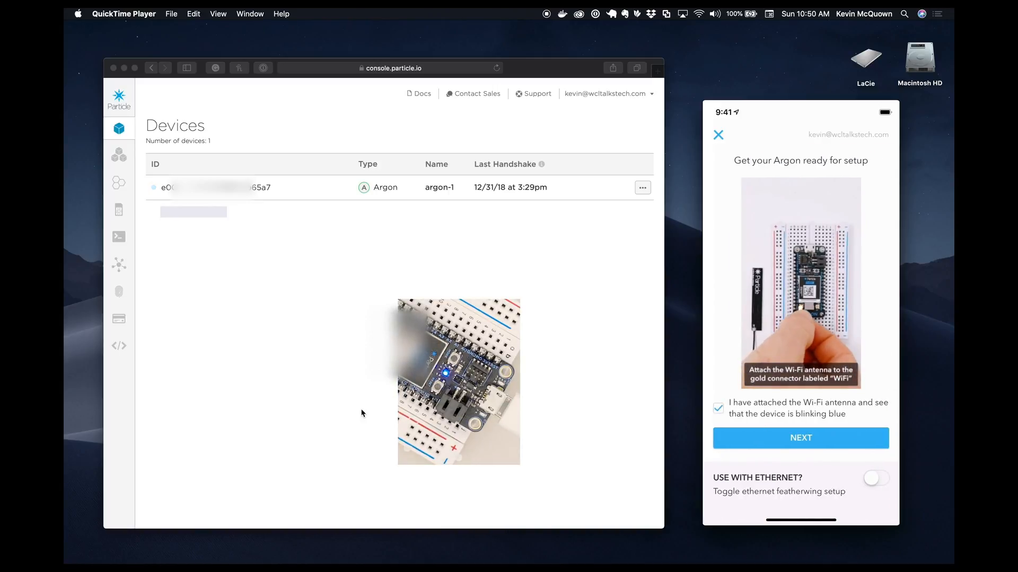
click(800, 438)
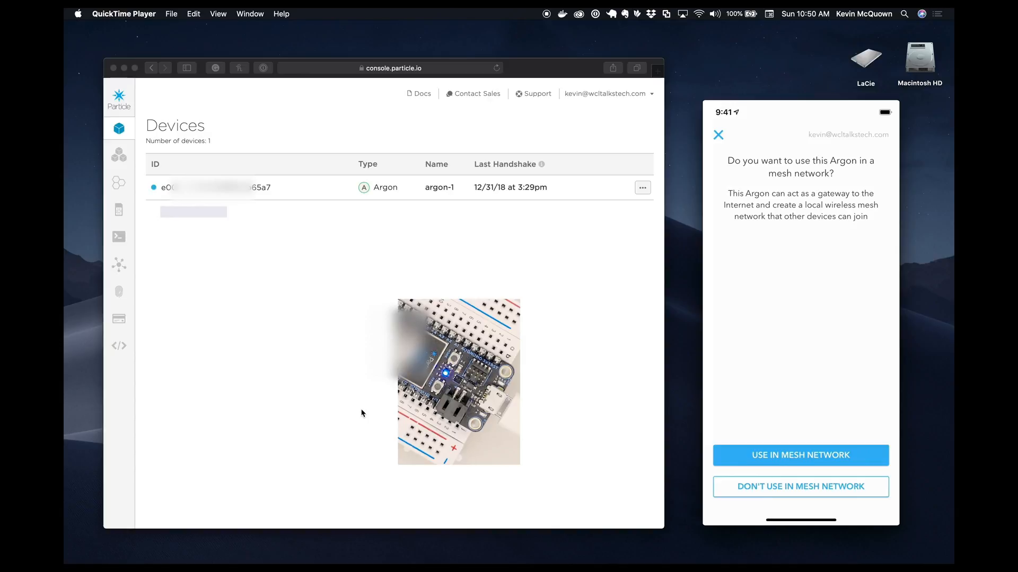
Use the second Argon in a mesh network, send WCL credentials and connect it to the Device Cloud.
click(799, 456)
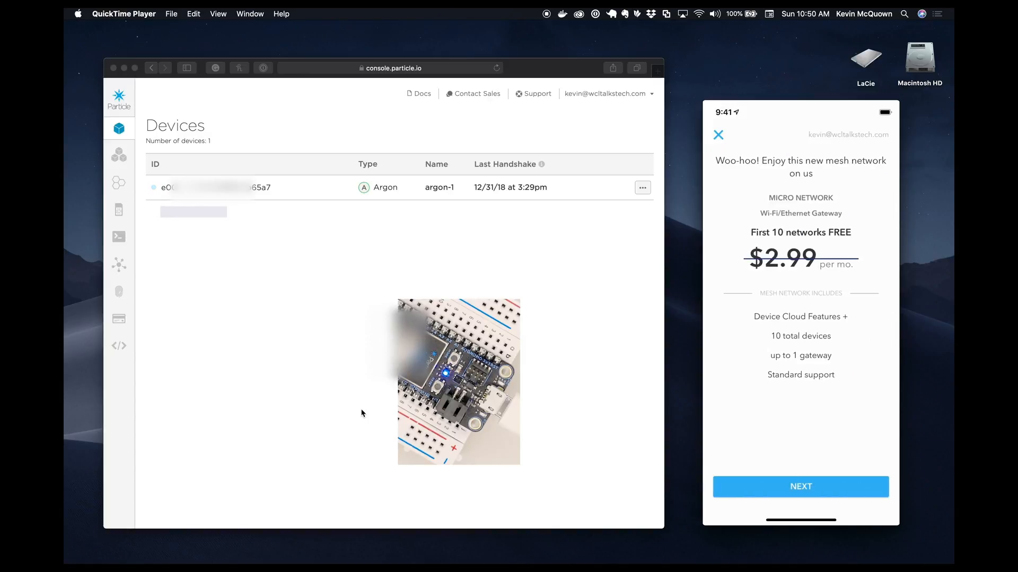
click(800, 486)
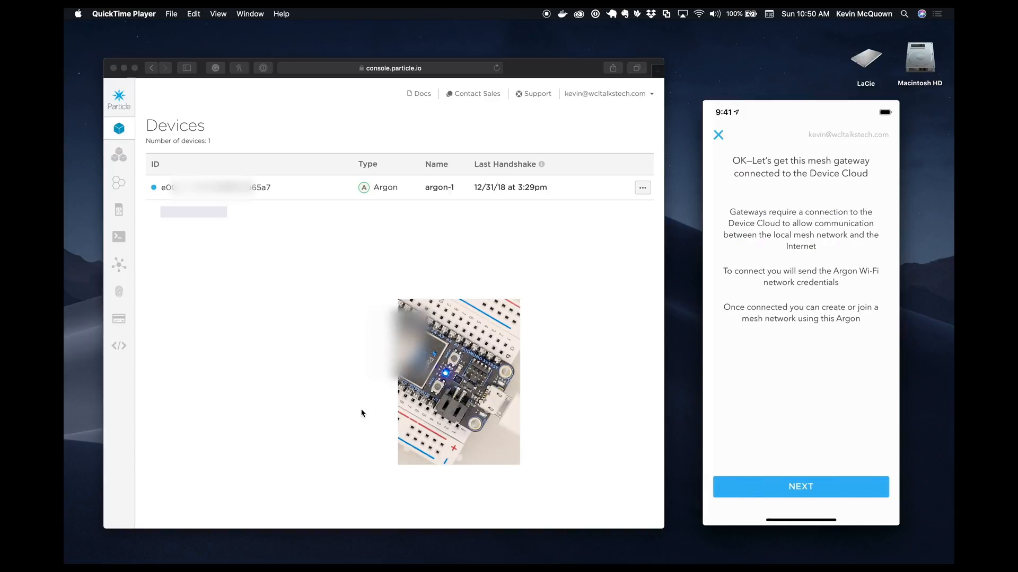
click(801, 486)
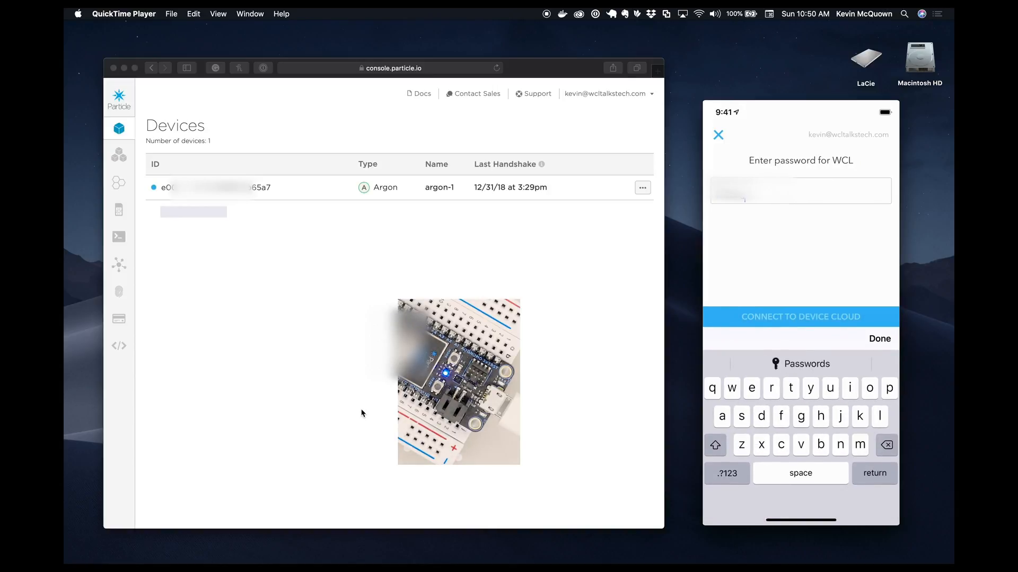
click(727, 473)
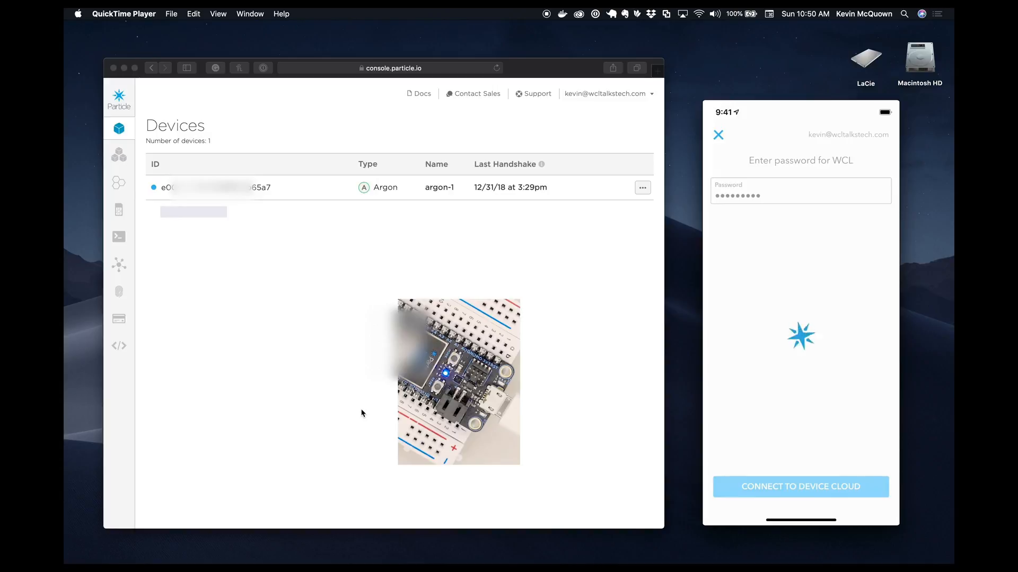
click(800, 486)
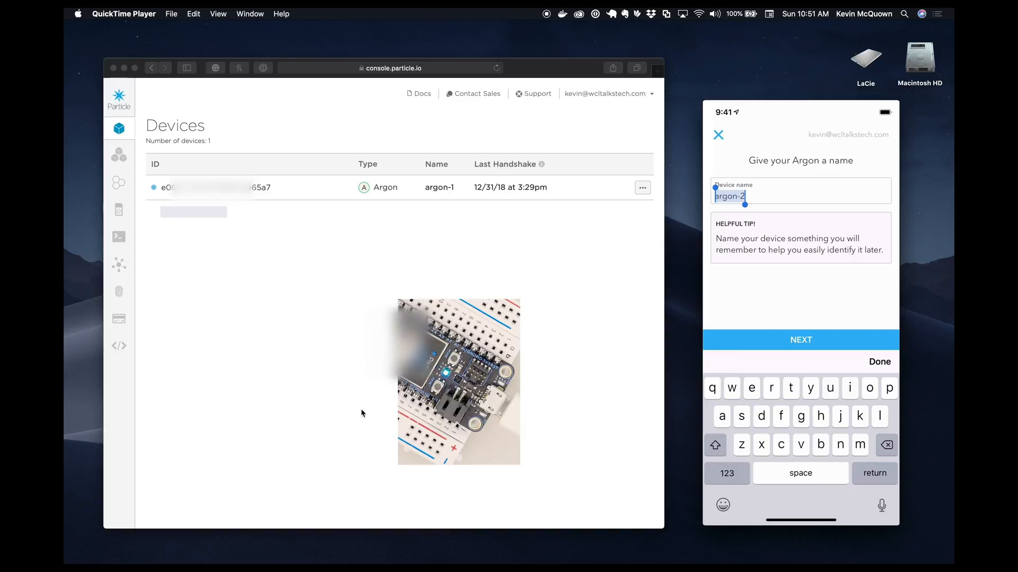
Name the device argon-2 and create a new mesh network named wcl2.
click(800, 339)
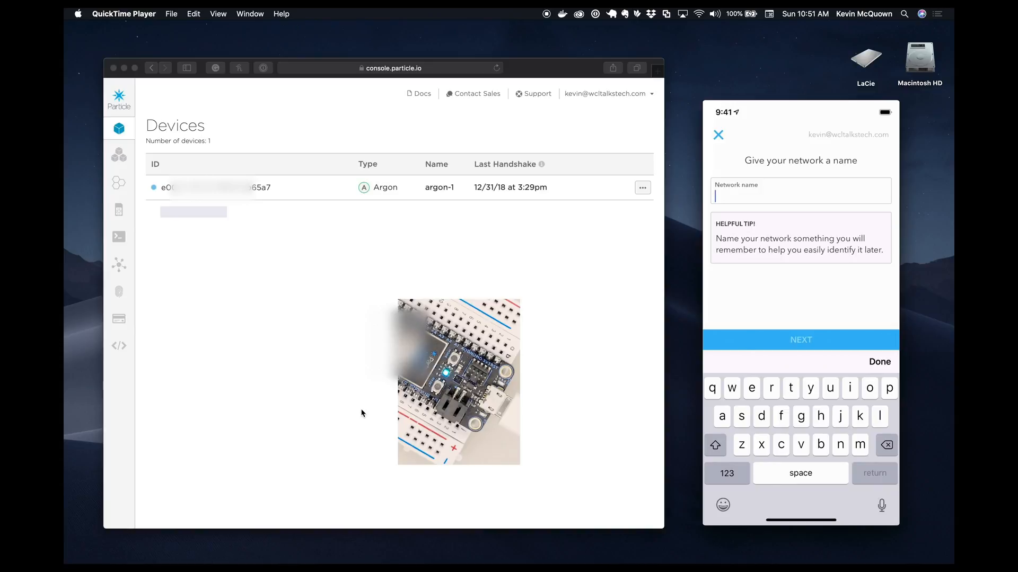
text(wcl)
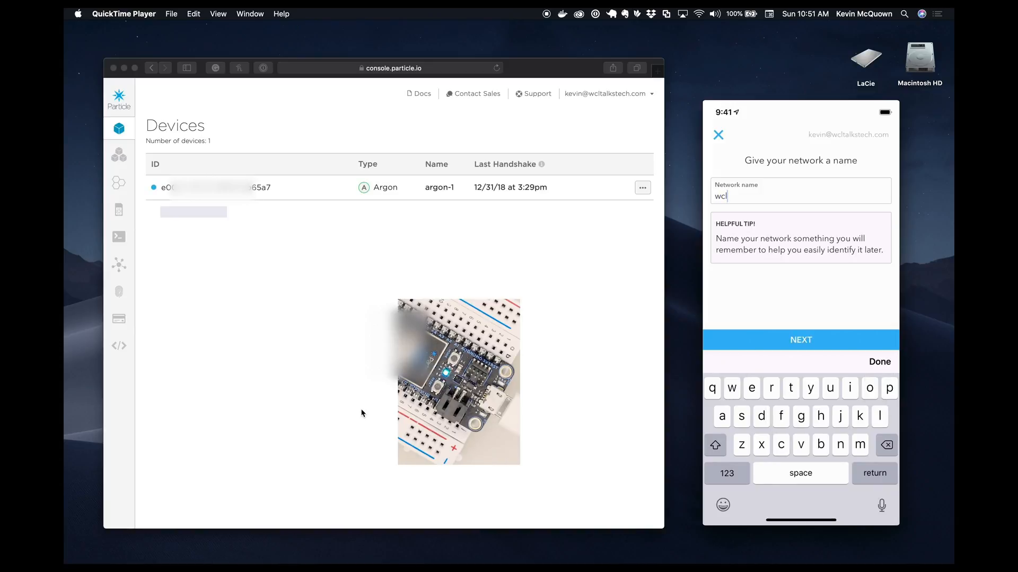
text(2)
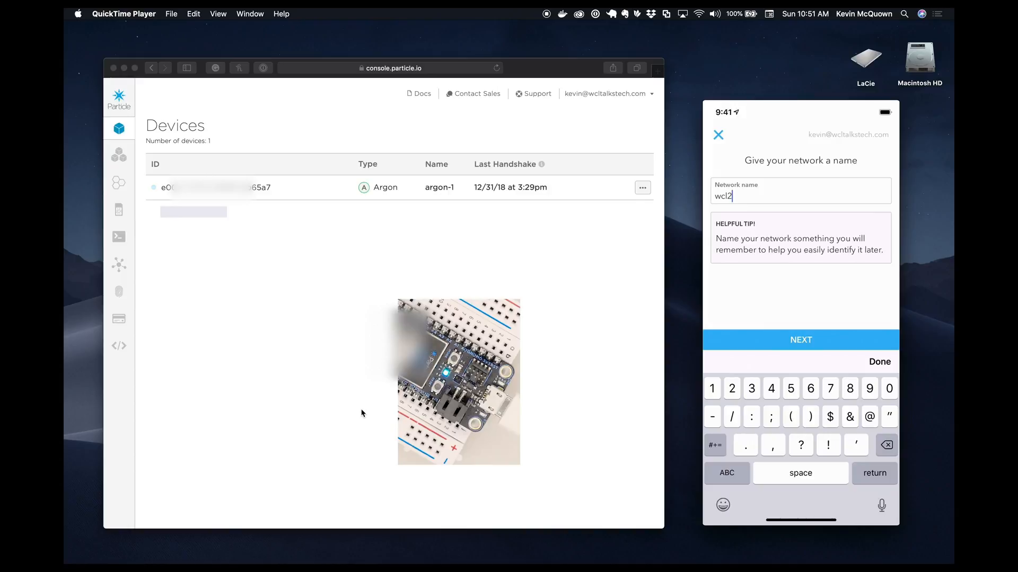
click(801, 339)
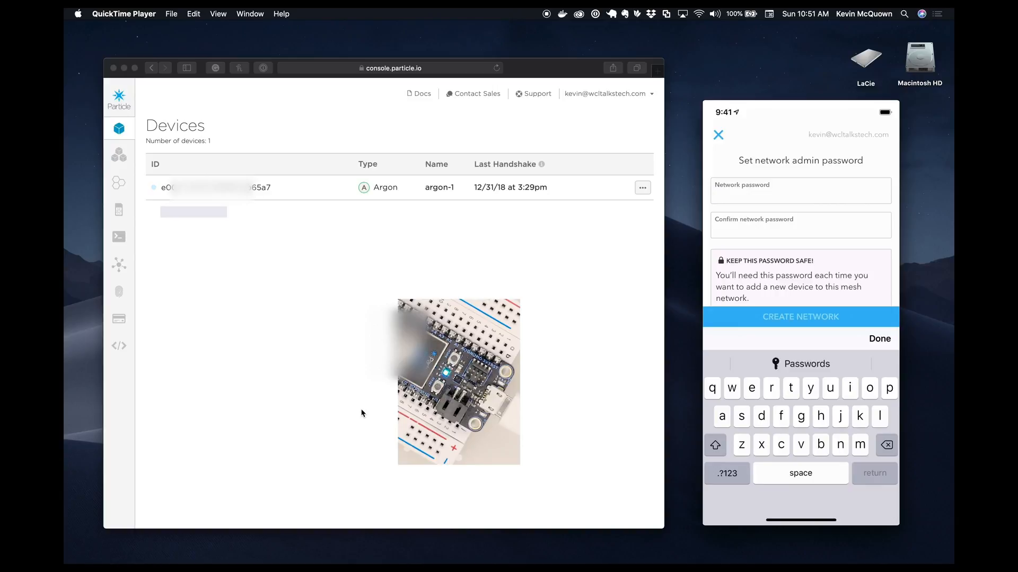
click(800, 317)
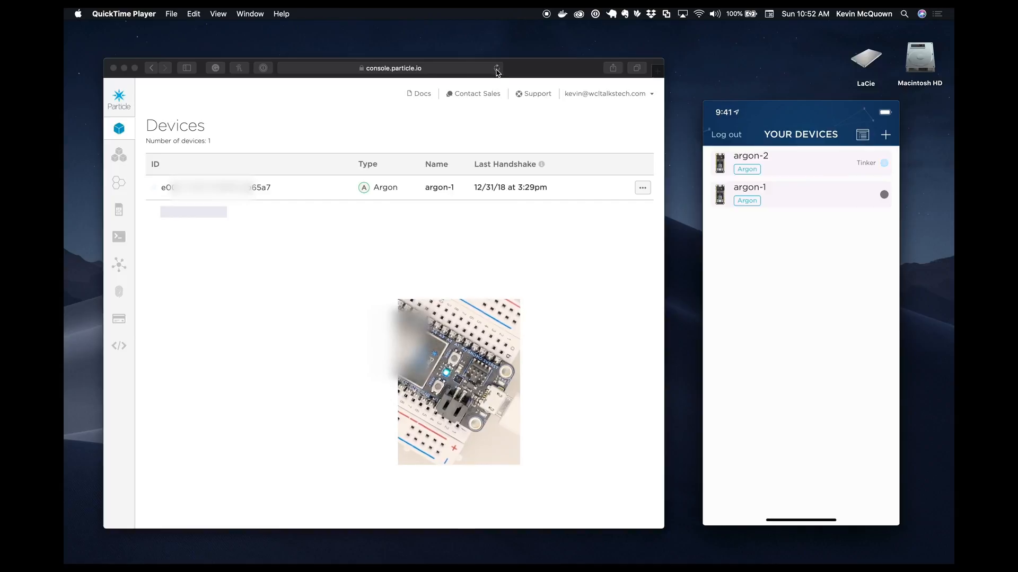
Refresh the console to see both Argons listed, then go to build.particle.io.
click(496, 68)
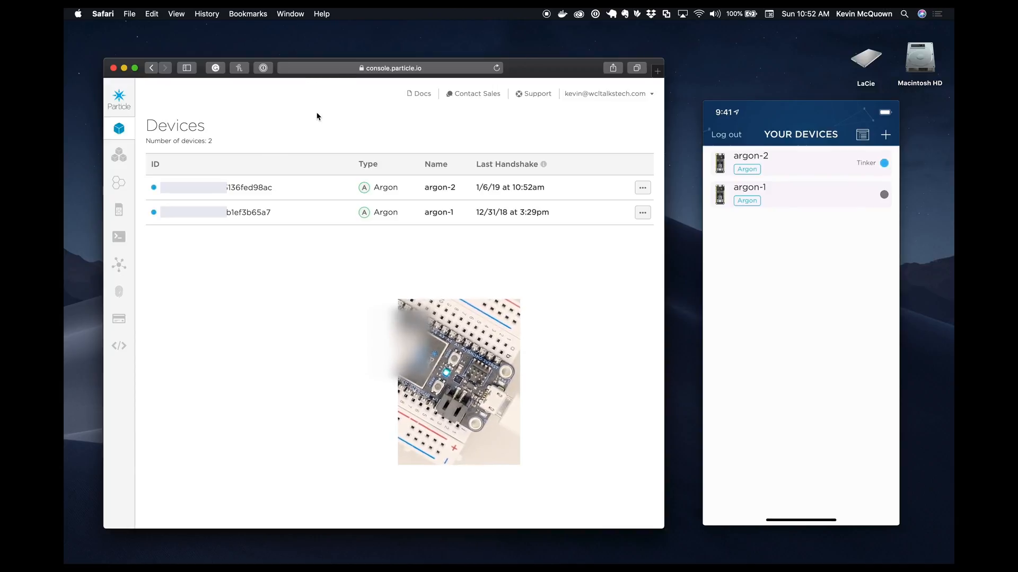
click(389, 68)
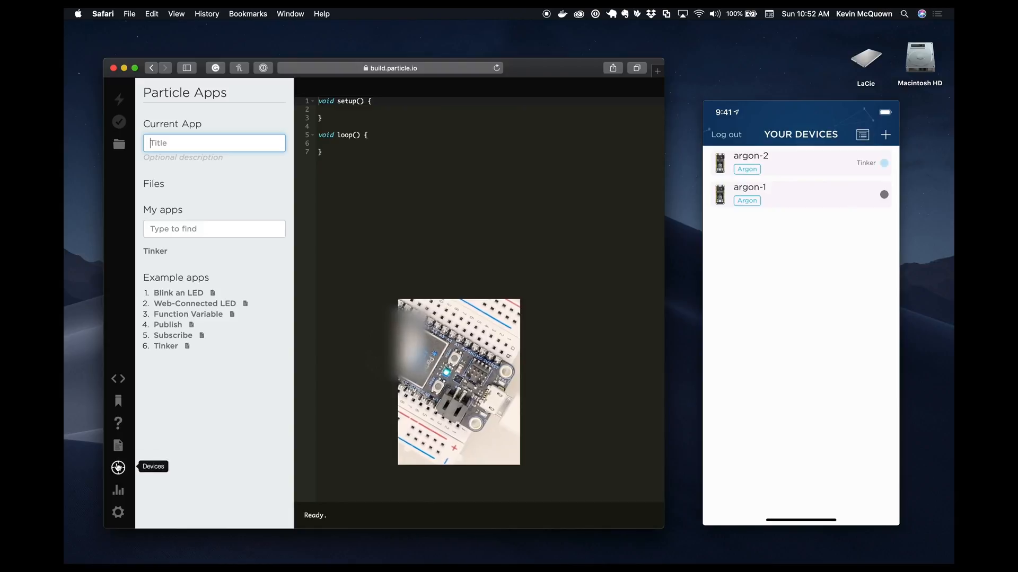
Show the devices list, expand argon-2, signal its LED briefly and stop signaling.
click(116, 468)
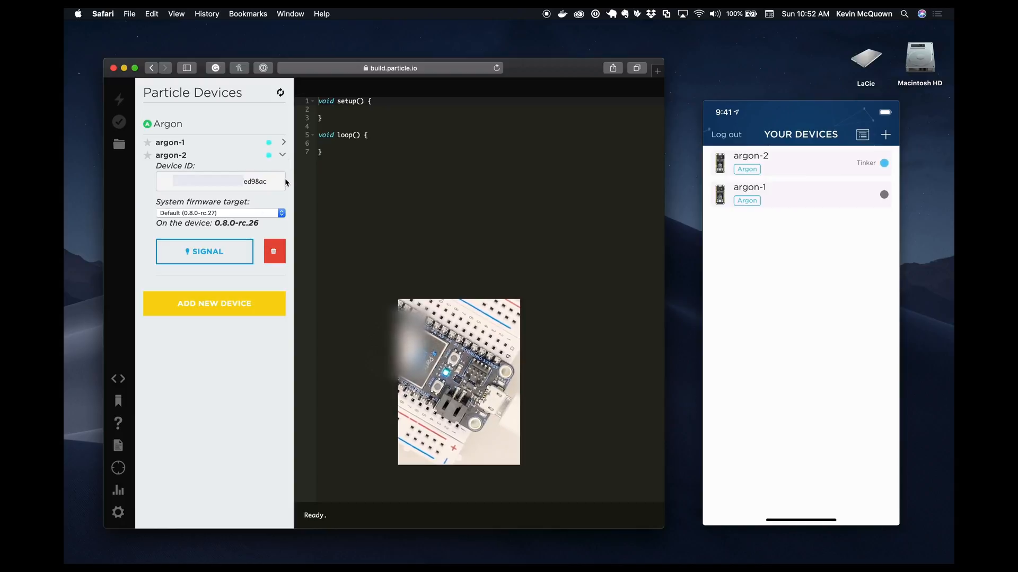
mouse_move(250, 232)
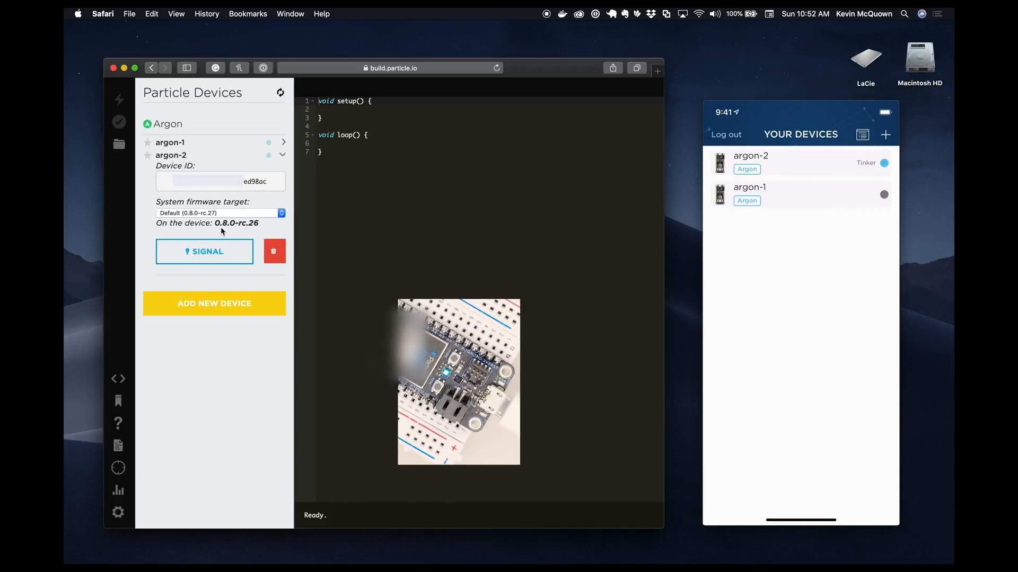
click(203, 252)
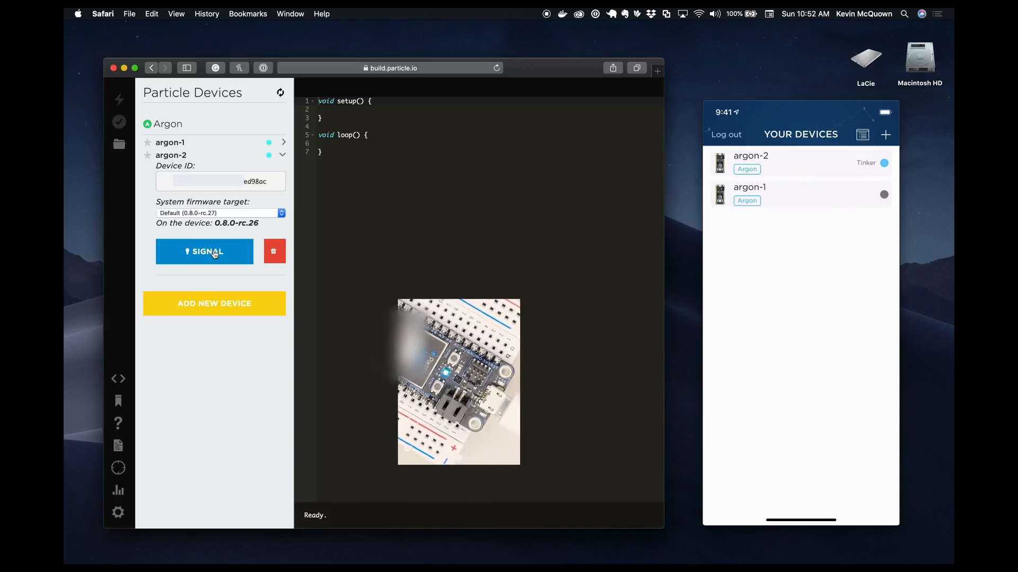
click(204, 252)
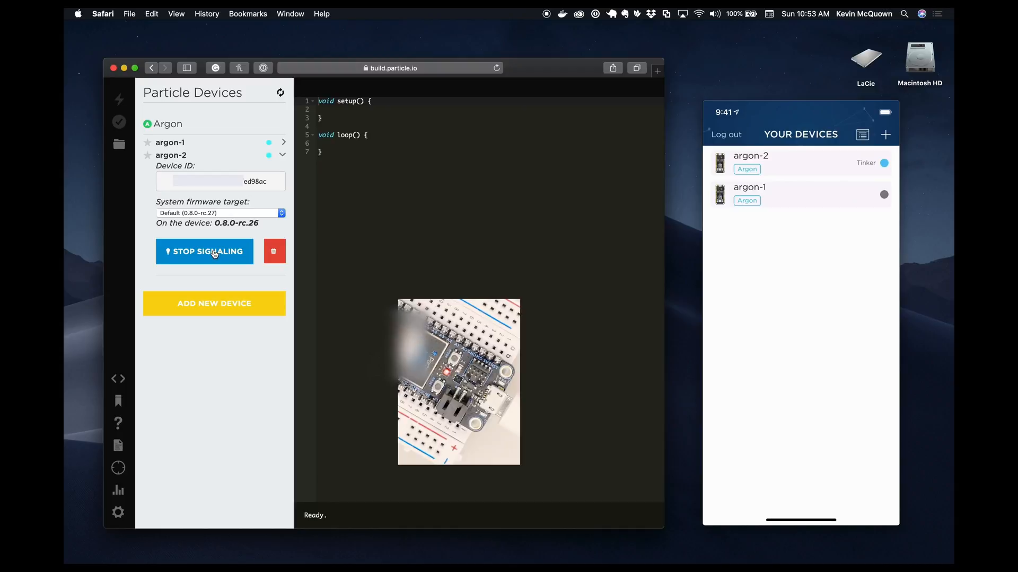
click(204, 252)
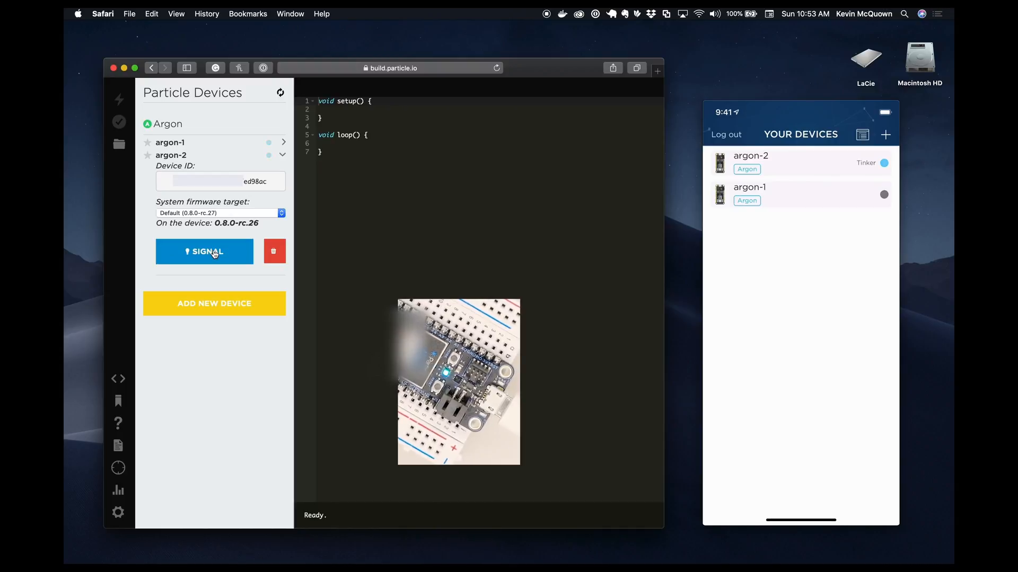
click(204, 252)
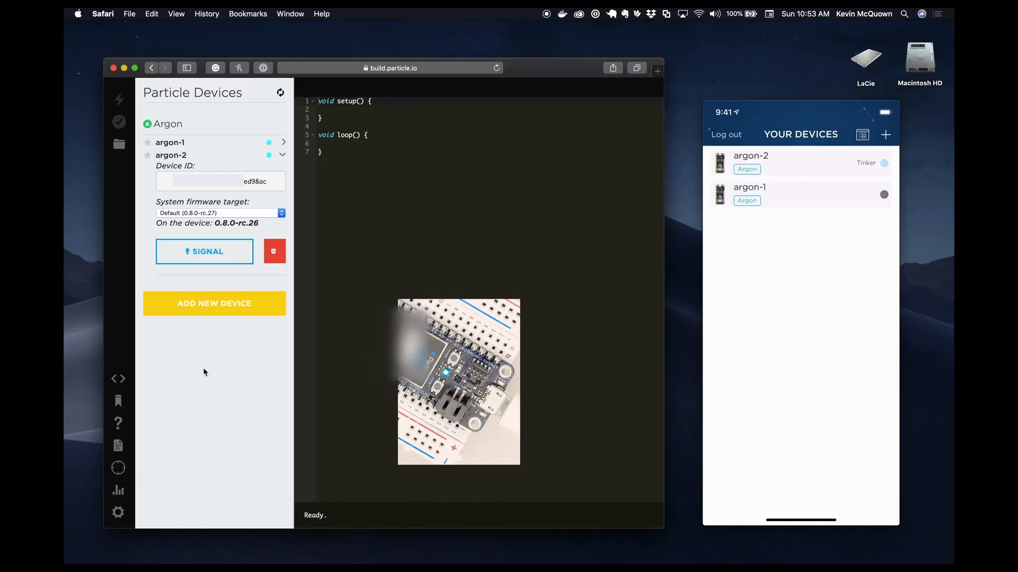